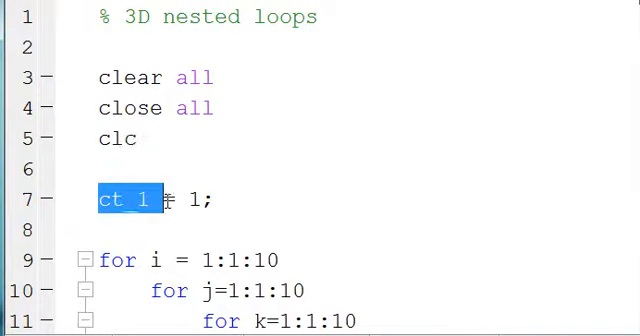
Walk through the script, highlighting the assignment to x, the uses of j, and the counter increment line.
{"action": "scroll", "scroll_direction": "down", "scroll_amount": 3}
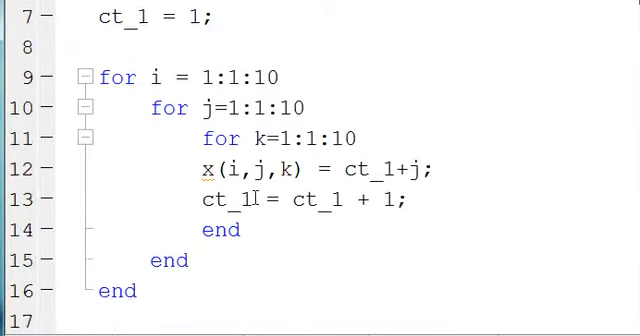
{"action": "scroll", "scroll_direction": "down", "scroll_amount": 3}
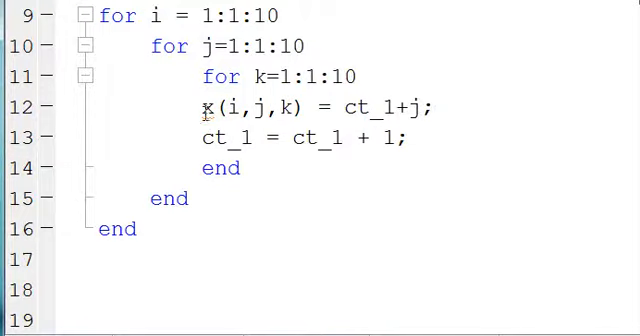
{"action": "triple_click", "coordinate": [310, 108]}
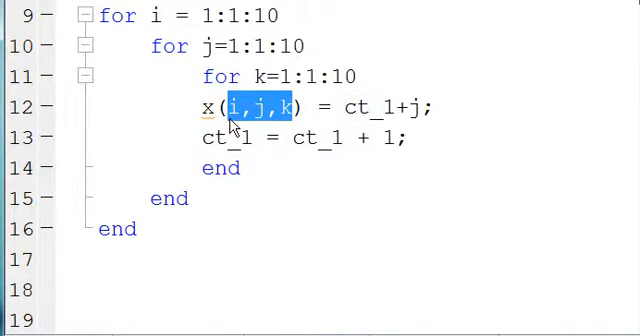
{"action": "mouse_move", "coordinate": [283, 119]}
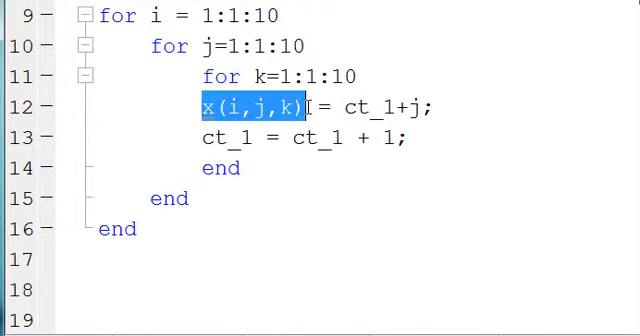
{"action": "double_click", "coordinate": [367, 108]}
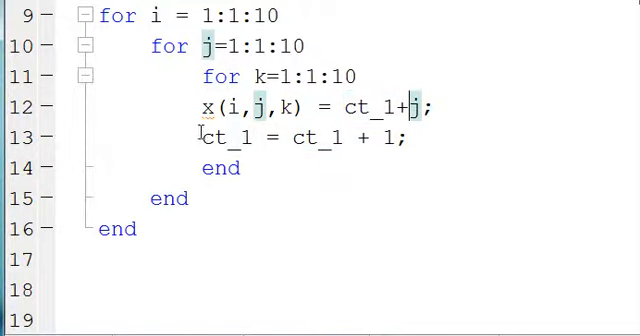
{"action": "triple_click", "coordinate": [290, 138]}
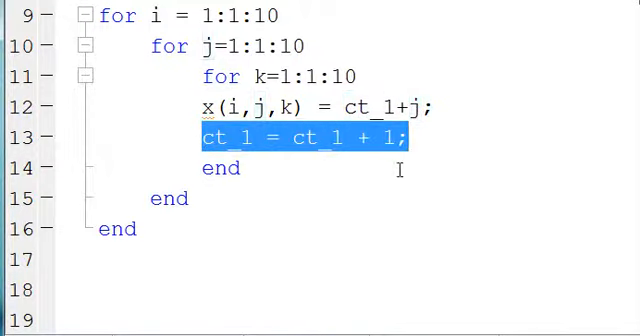
{"action": "left_click", "coordinate": [280, 137]}
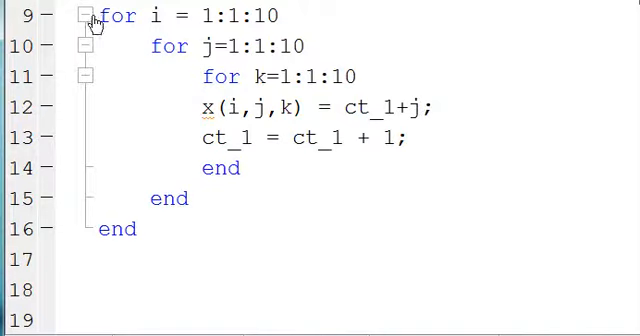
Highlight every use of the loop variable i in the outer for loop.
{"action": "scroll", "scroll_direction": "up", "scroll_amount": 3}
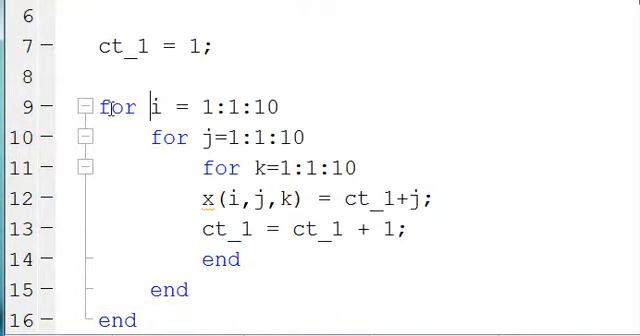
{"action": "double_click", "coordinate": [153, 106]}
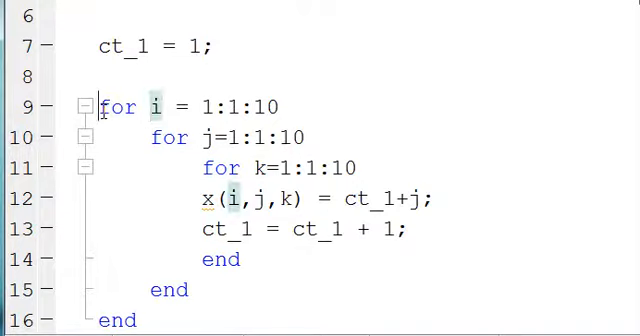
{"action": "left_click_drag", "start_coordinate": [100, 106], "coordinate": [238, 106]}
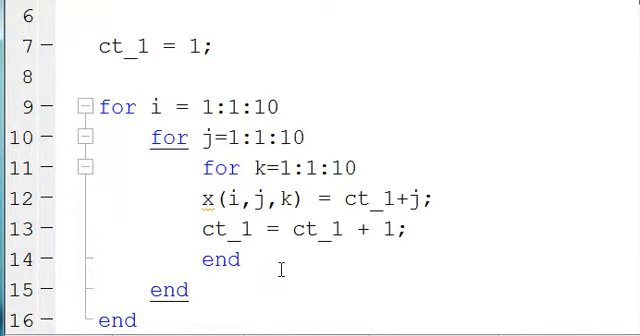
View x in the Variable Editor, marking its first page and scrolling through val(:,:,1) to val(:,:,3).
{"action": "scroll", "scroll_direction": "down", "scroll_amount": 3}
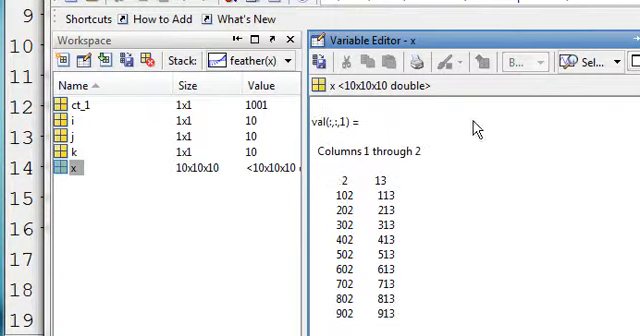
{"action": "mouse_move", "coordinate": [390, 160]}
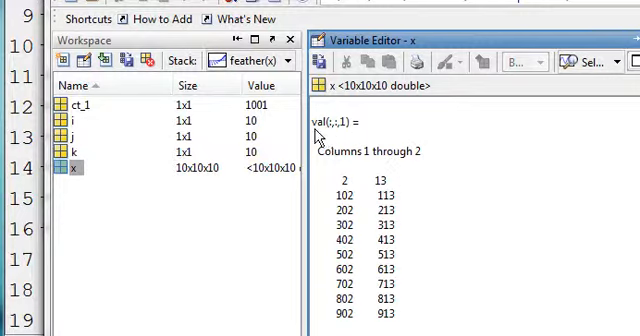
{"action": "mouse_move", "coordinate": [336, 135]}
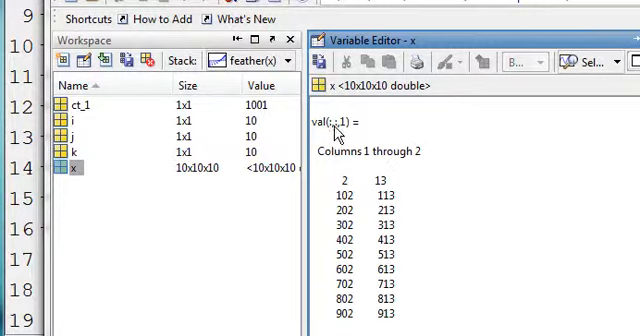
{"action": "mouse_move", "coordinate": [340, 135]}
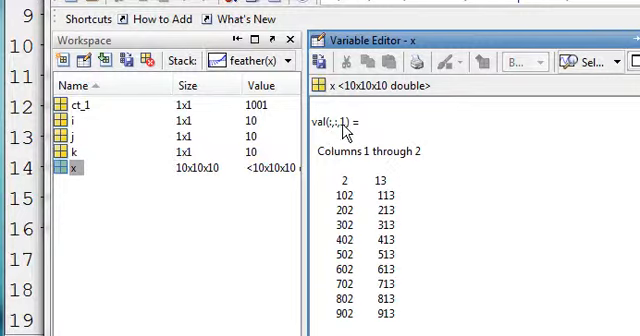
{"action": "left_click_drag", "start_coordinate": [340, 177], "coordinate": [400, 310]}
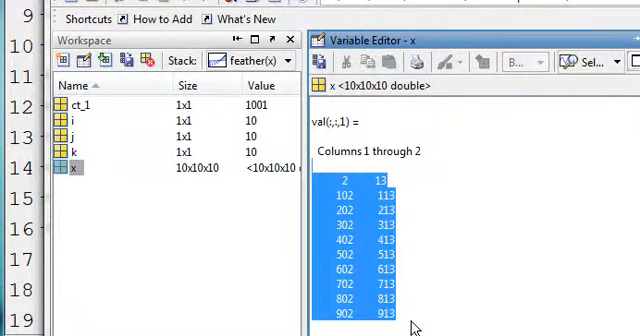
{"action": "scroll", "scroll_direction": "down", "scroll_amount": 3}
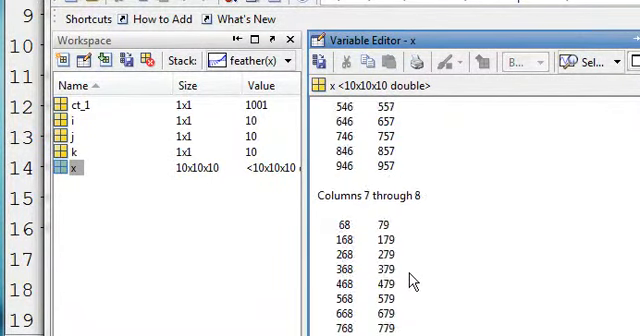
{"action": "scroll", "scroll_direction": "down", "scroll_amount": 3}
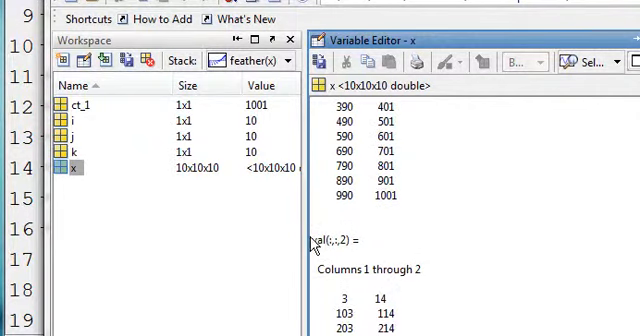
{"action": "double_click", "coordinate": [332, 238]}
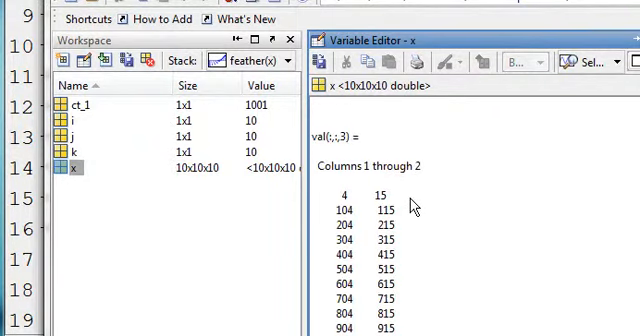
{"action": "scroll", "scroll_direction": "down", "scroll_amount": 3}
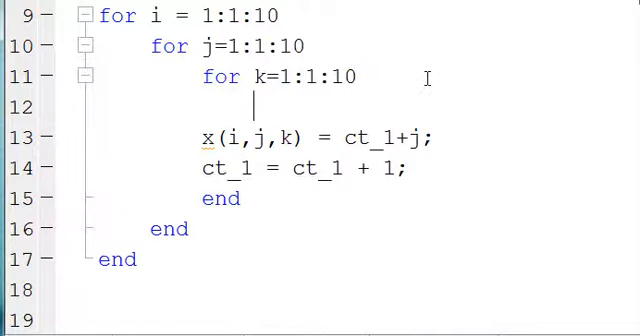
Write 'for t=1:1:10' inside the k loop and change the assignment to x(i,j,k,t).
{"action": "type", "text": "for t"}
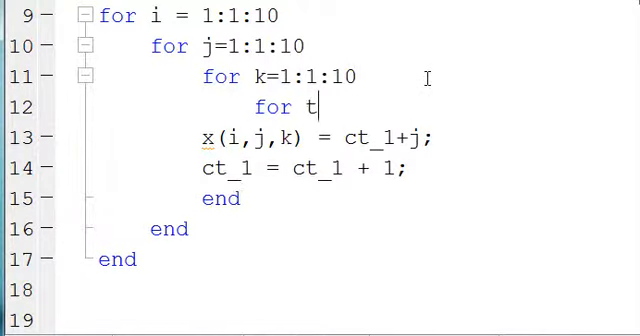
{"action": "type", "text": "="}
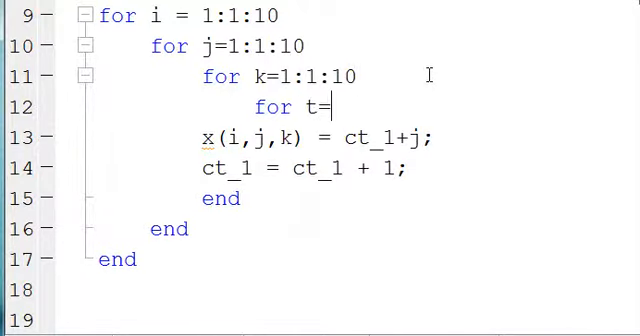
{"action": "type", "text": "1"}
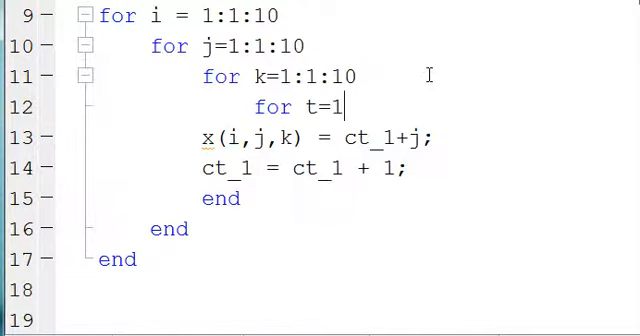
{"action": "type", "text": ":1:10"}
{"action": "type", "text": "end"}
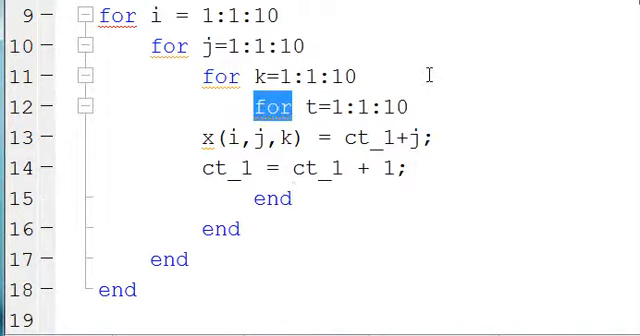
{"action": "type", "text": ",t"}
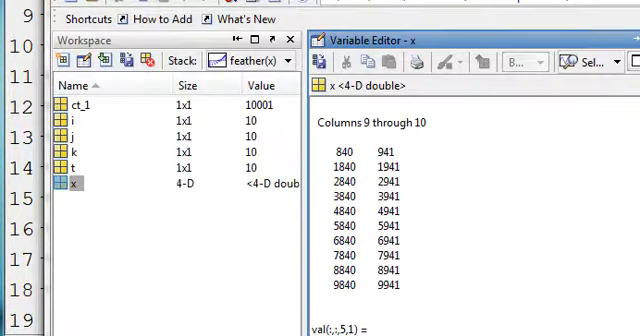
View the 4-D array x from the Workspace, scrolling through slices val(:,:,1,1) and val(:,:,2,1).
{"action": "left_click", "coordinate": [74, 183]}
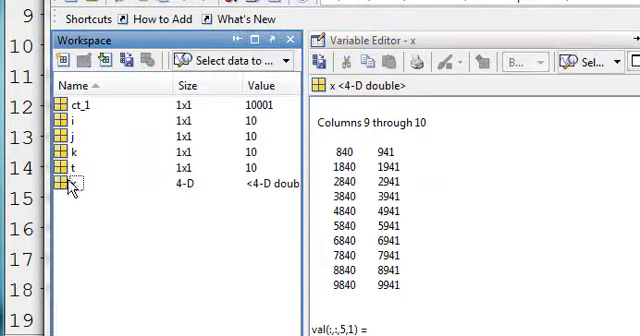
{"action": "left_click", "coordinate": [75, 184]}
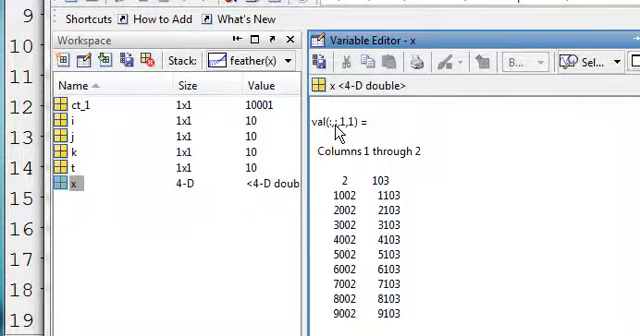
{"action": "mouse_move", "coordinate": [343, 131]}
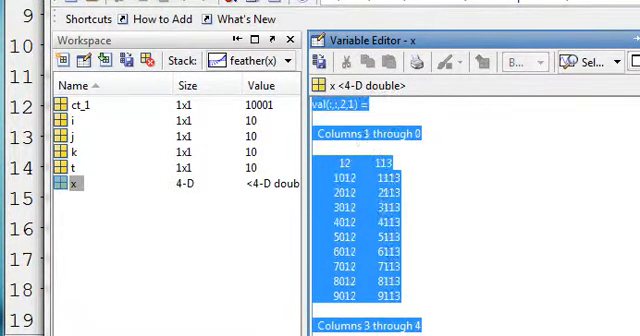
{"action": "scroll", "scroll_direction": "down", "scroll_amount": 3}
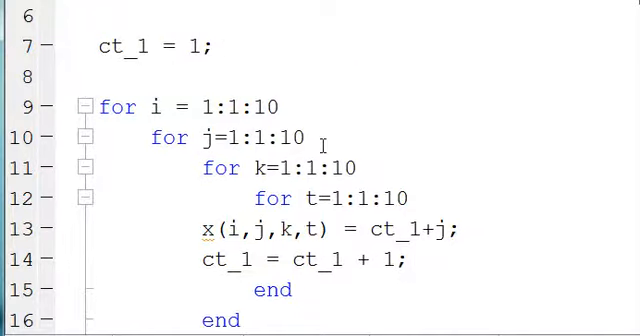
{"action": "scroll", "scroll_direction": "down", "scroll_amount": 3}
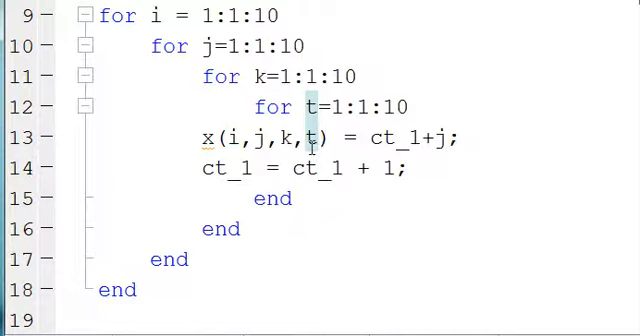